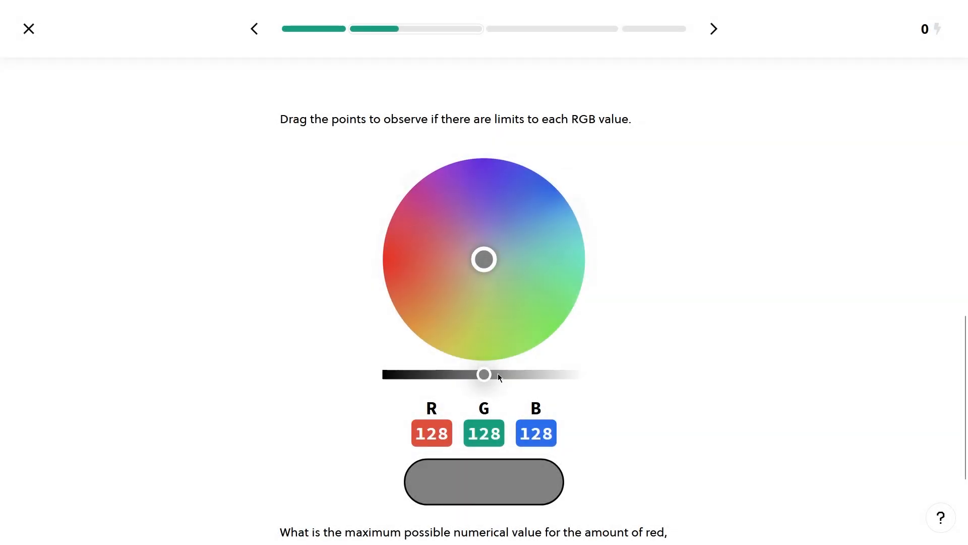
Move the colour point from grey through golden yellow to maximum green (255) on the wheel.
left_click_drag(483, 259, 440, 301)
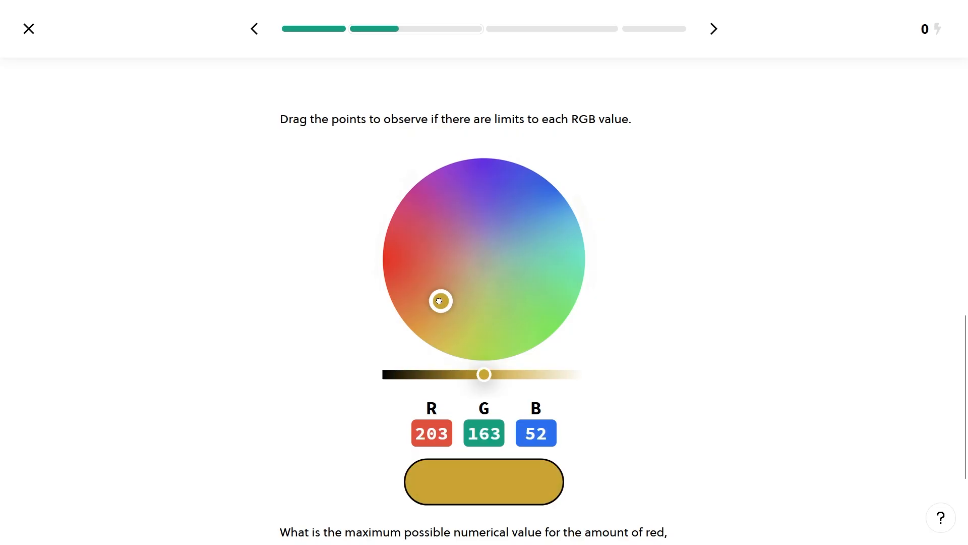
left_click_drag(440, 301, 560, 326)
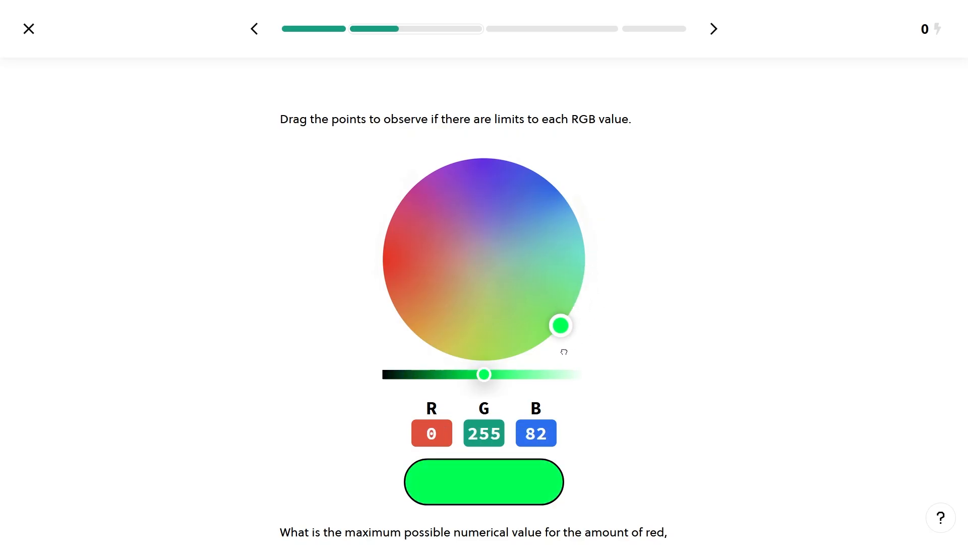
left_click_drag(561, 326, 479, 157)
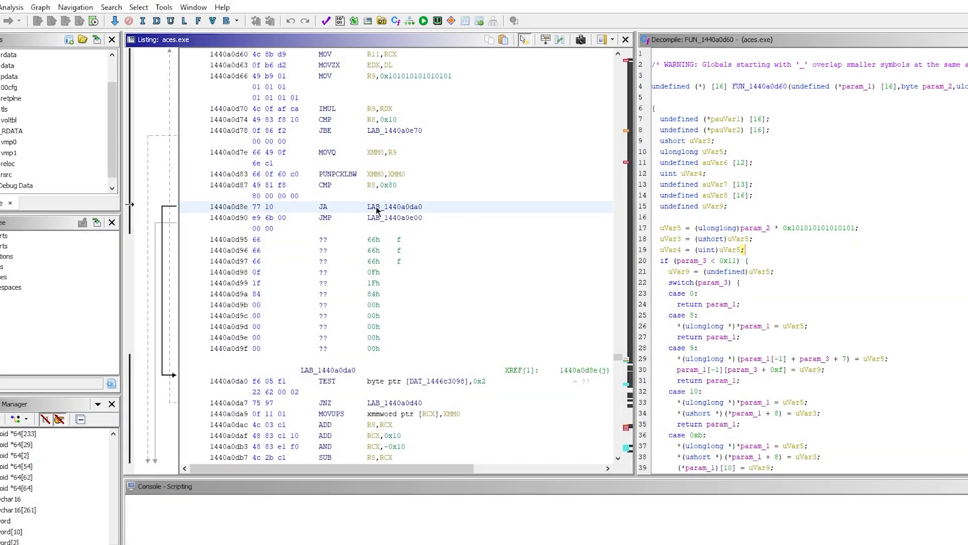
scroll("down", 3)
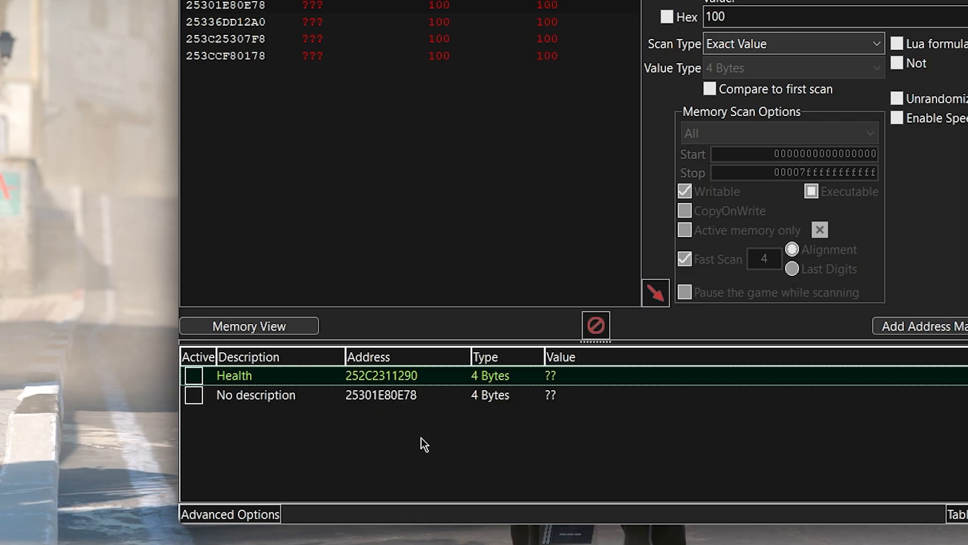
mouse_move(566, 439)
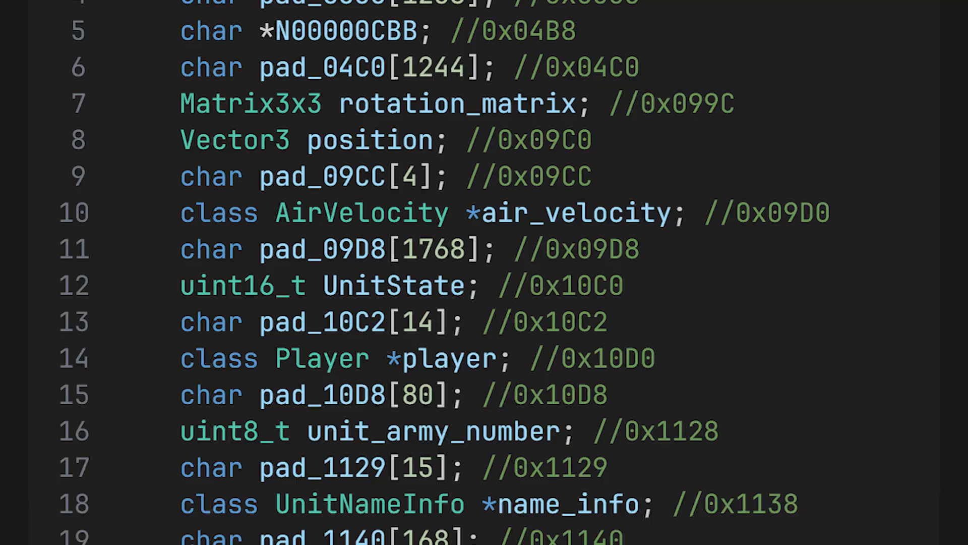
scroll("down", 3)
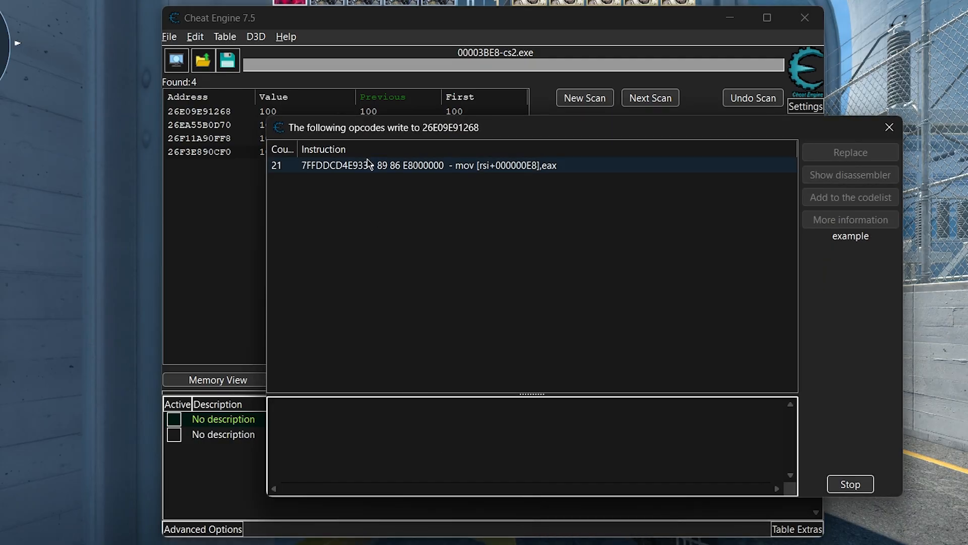
Show the opcode writing to 26E09E91268, revealing mov [rsi+000000E8],eax.
left_click(890, 127)
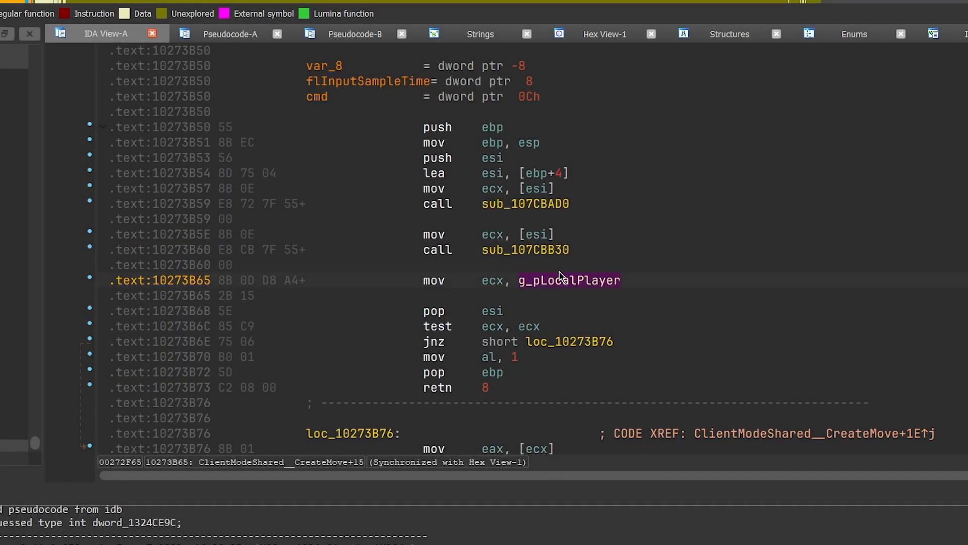
mouse_move(637, 349)
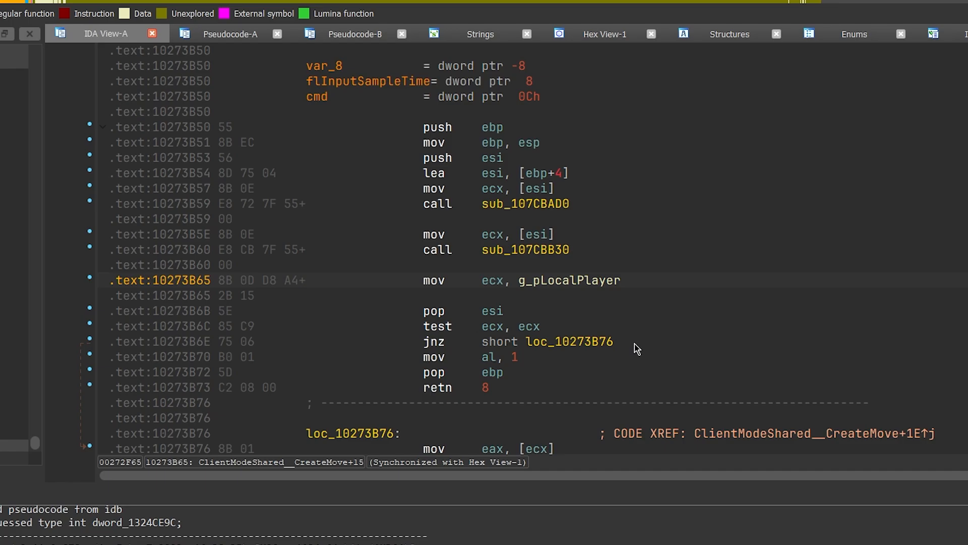
Highlight the loc_10273B76 branch target in the CreateMove jnz line.
left_click(546, 341)
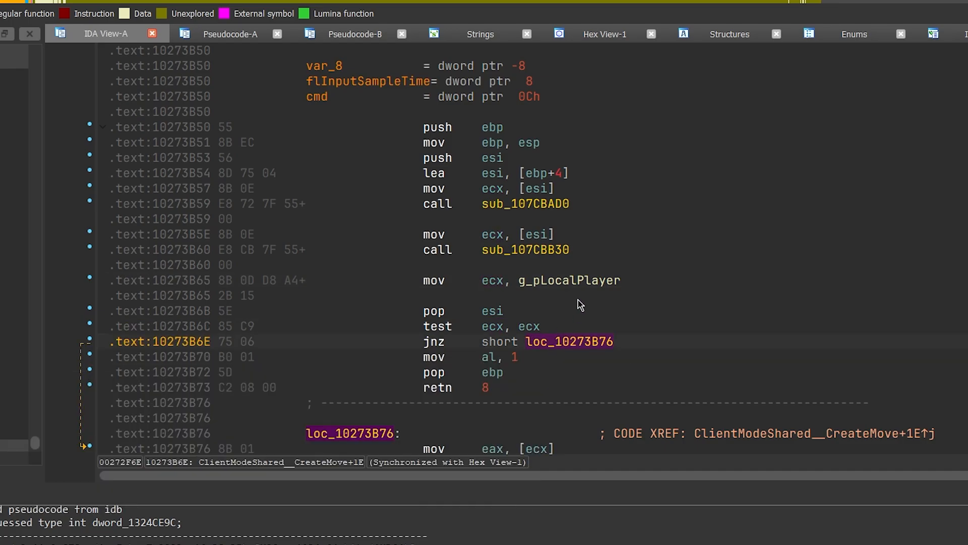